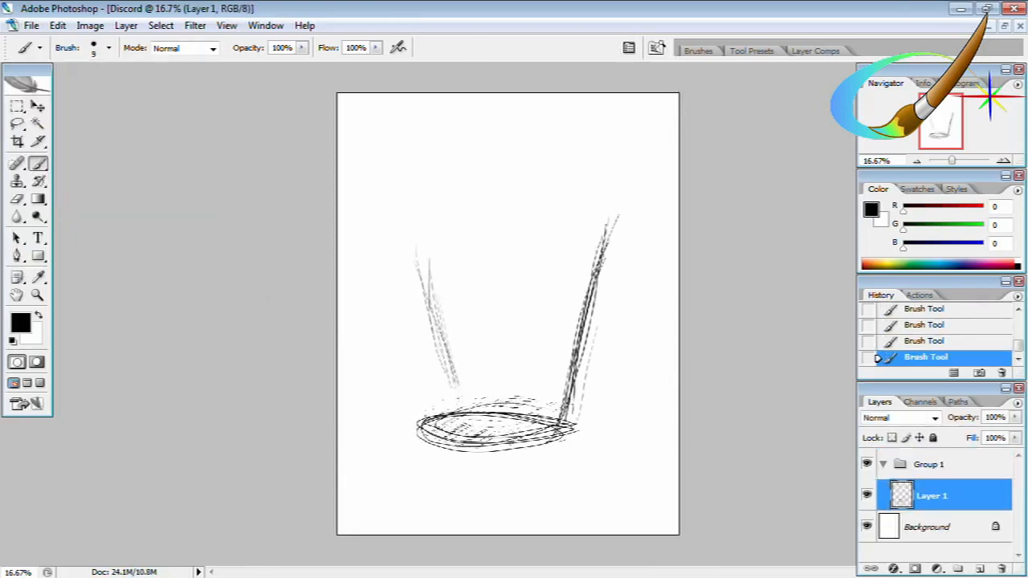
Step: Sketch the goblet and perched figure in loose grey lines across Layer 1 and new layers
click(15, 106)
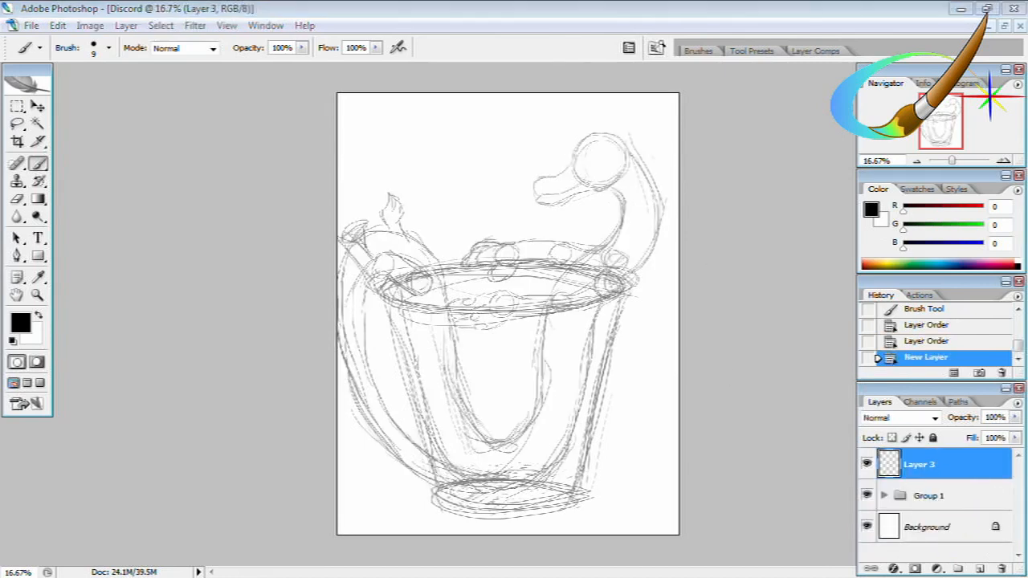
Step: Ink thick black curves over the grey sketch on Layer 3 at 66.7% zoom
click(928, 495)
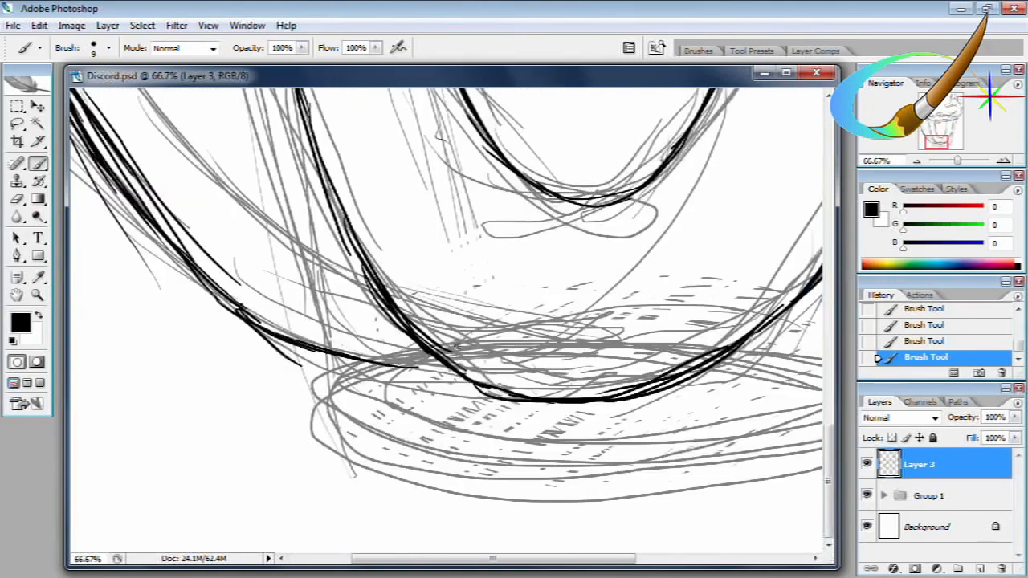
Step: Paint scalloped black trim along the goblet's left side and rim on Layer 5
scroll(down, 3)
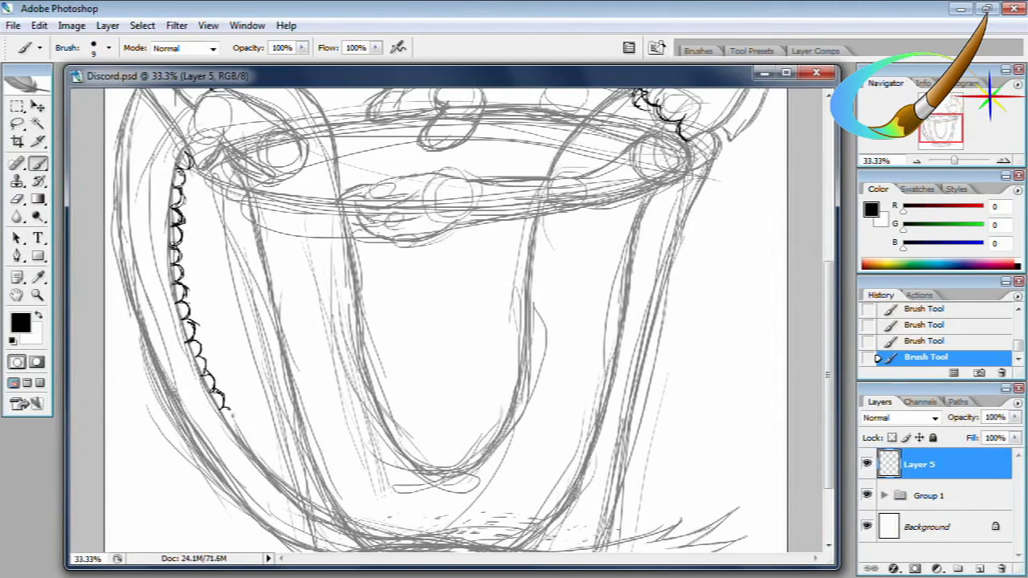
Step: Draw a long black horizontal curve above the goblet's left side on Layer 6
scroll(down, 3)
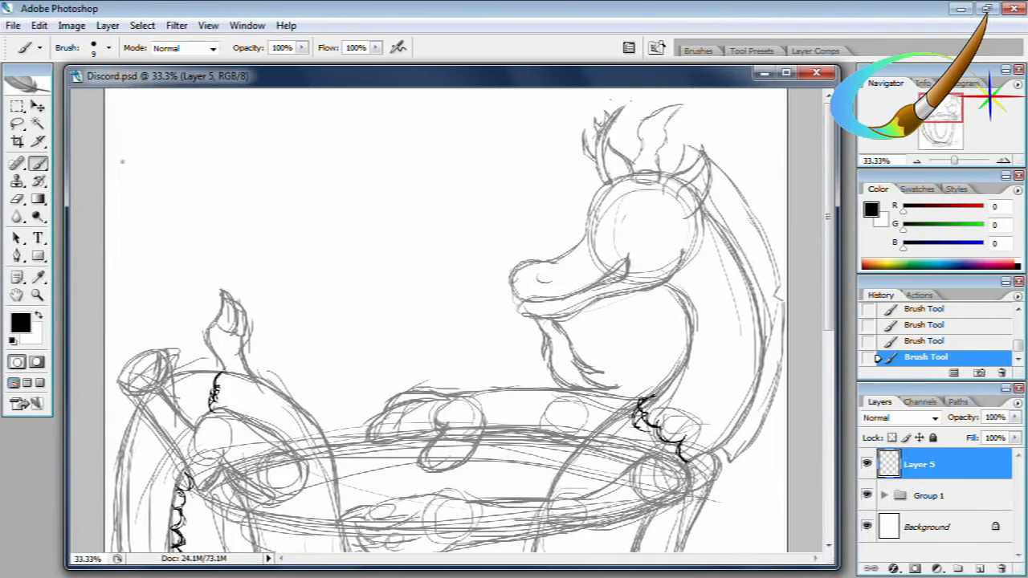
drag(112, 168, 763, 126)
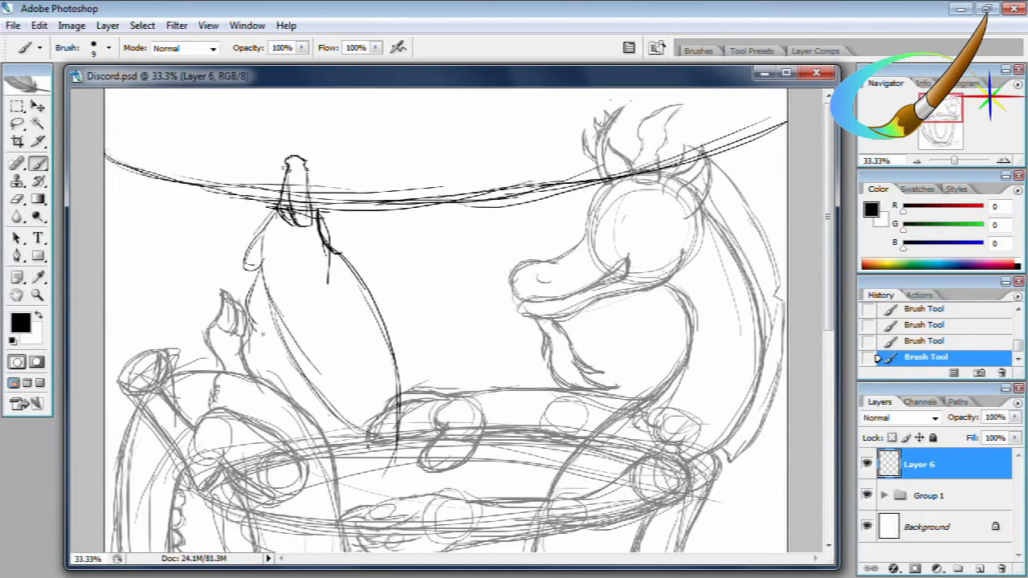
Step: Sketch the face in light blue on Layer 9, then ink the closed eyelid in black
drag(289, 241, 361, 482)
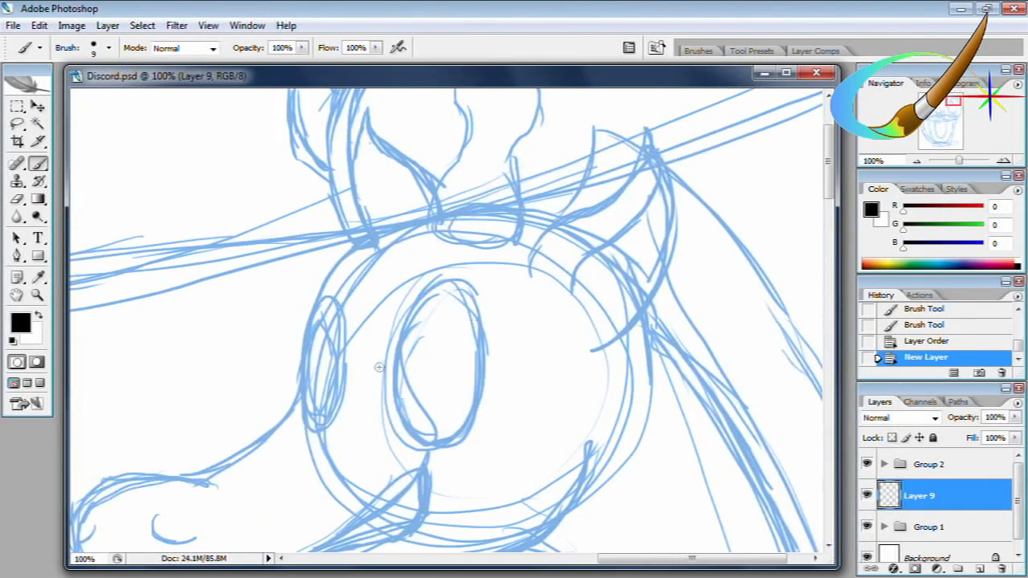
drag(305, 305, 466, 361)
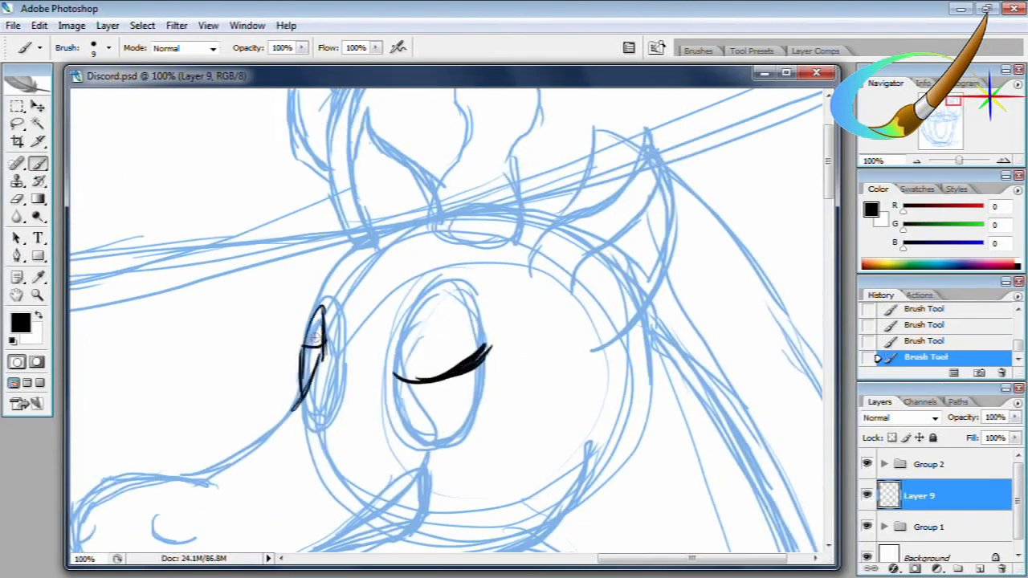